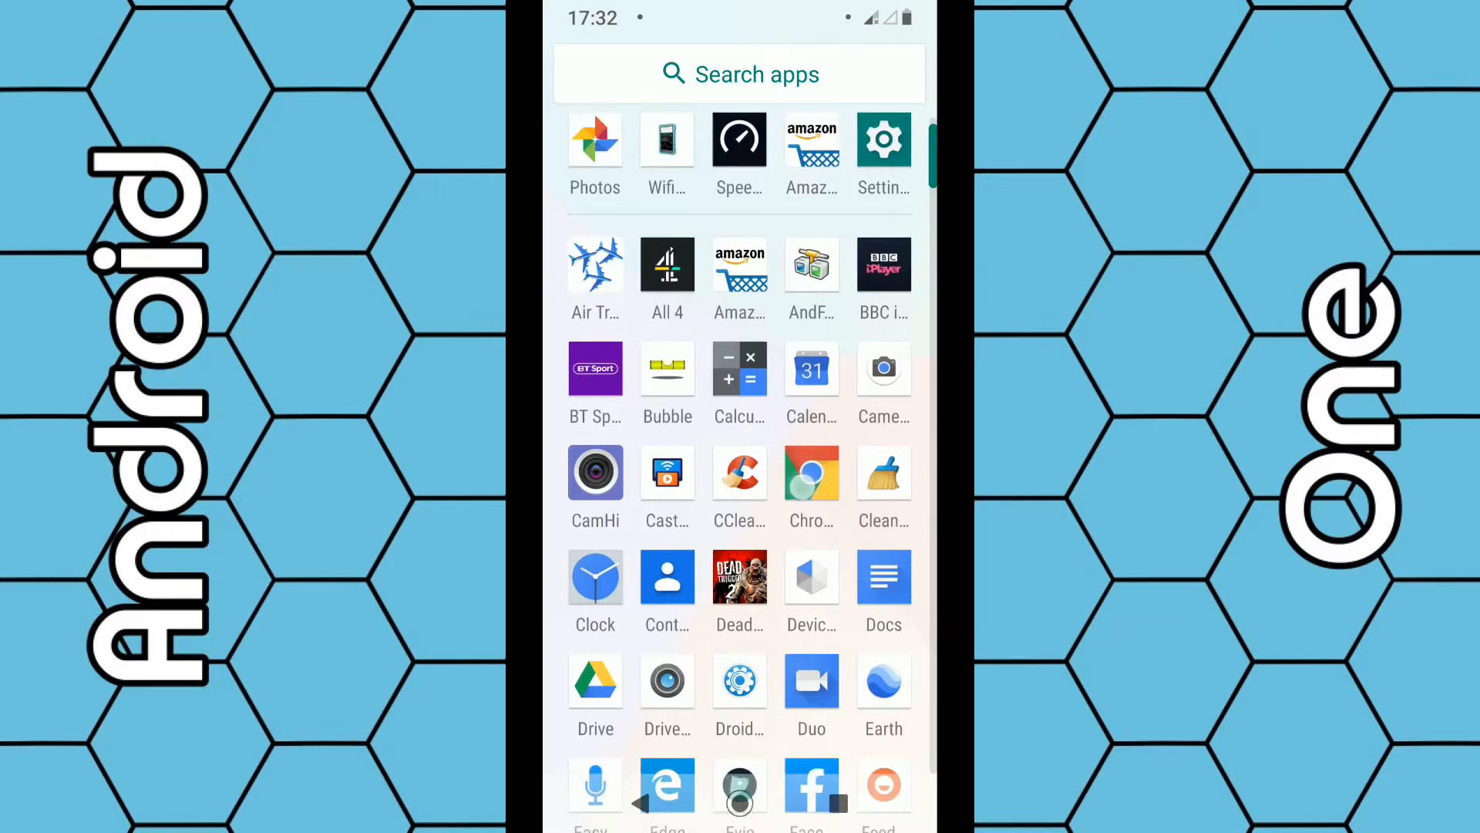
Step: Scroll the app drawer down to locate the Google Photos app
scroll(down, 3)
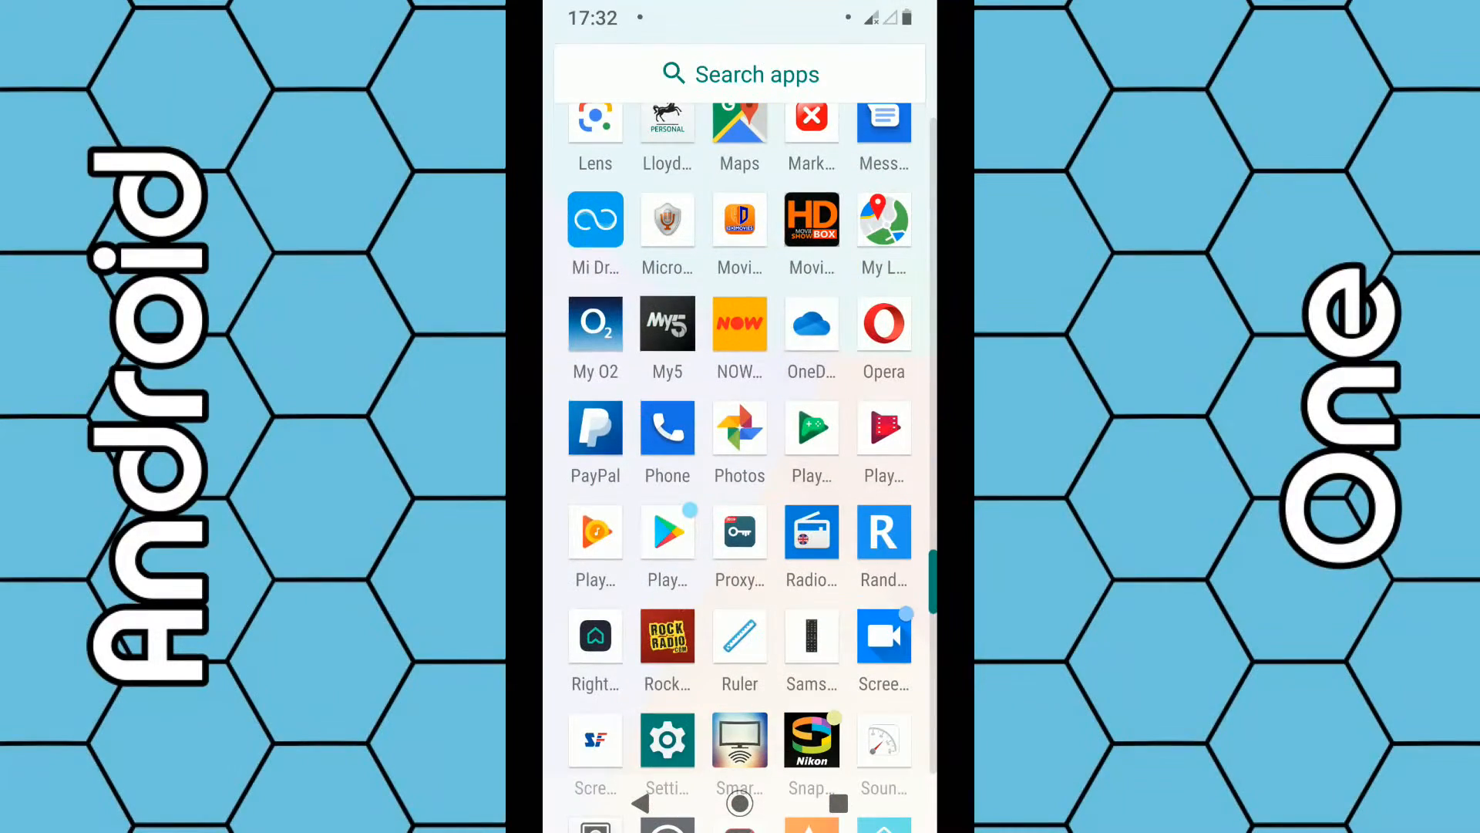
scroll(down, 3)
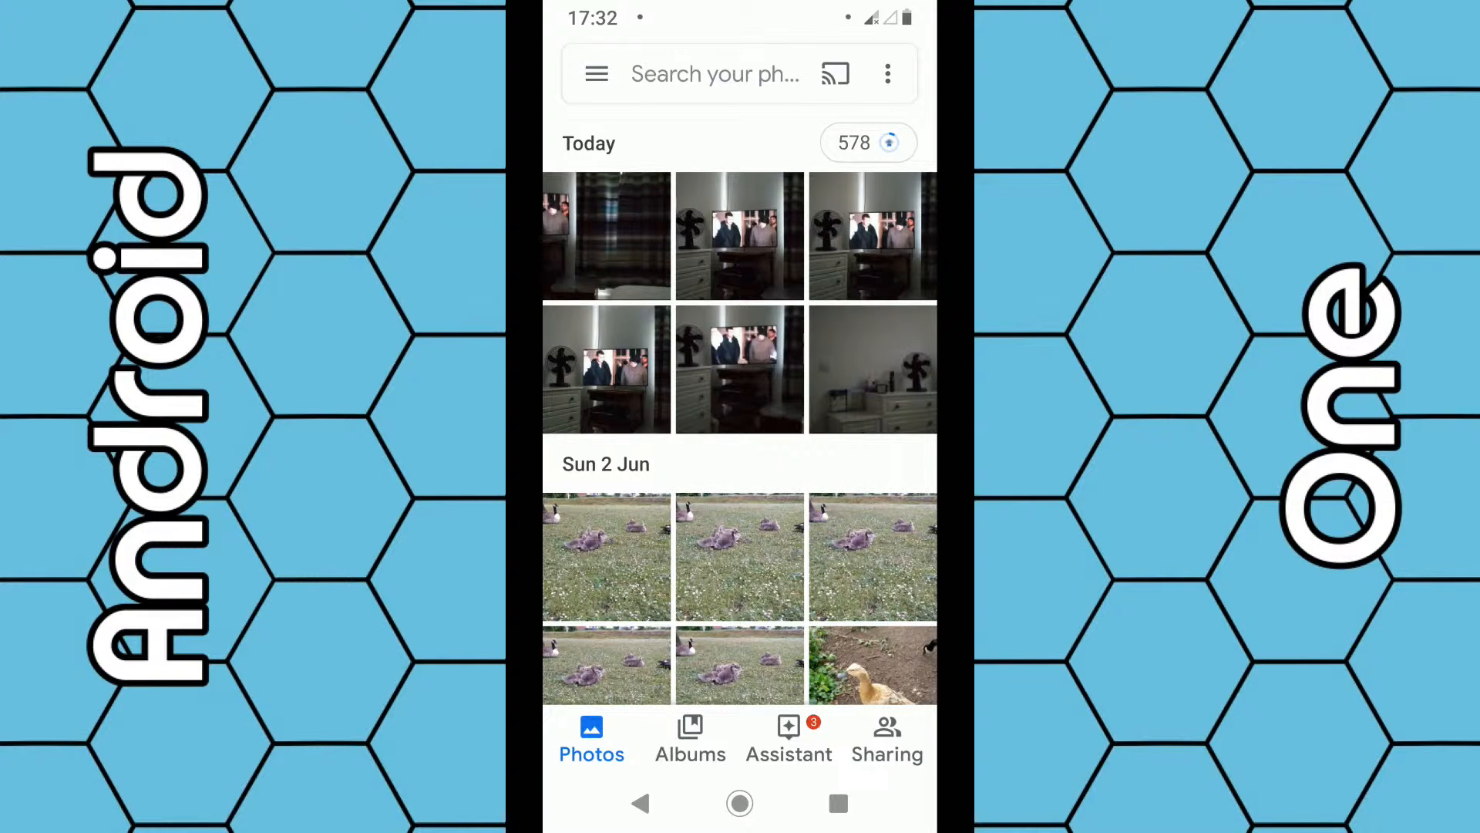
Step: Go through the side menu and Settings to the Back up & sync page
click(597, 73)
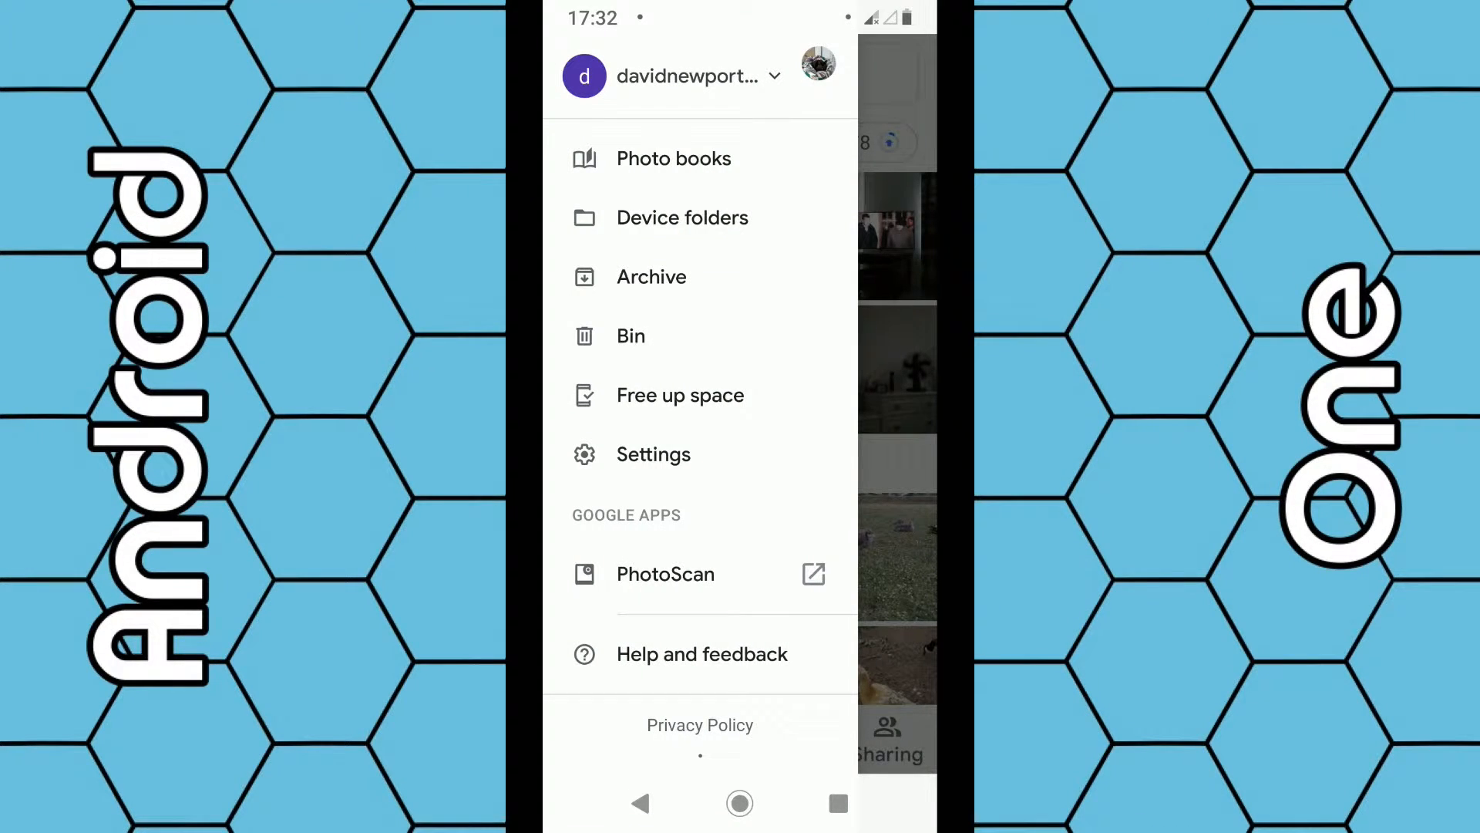
click(653, 454)
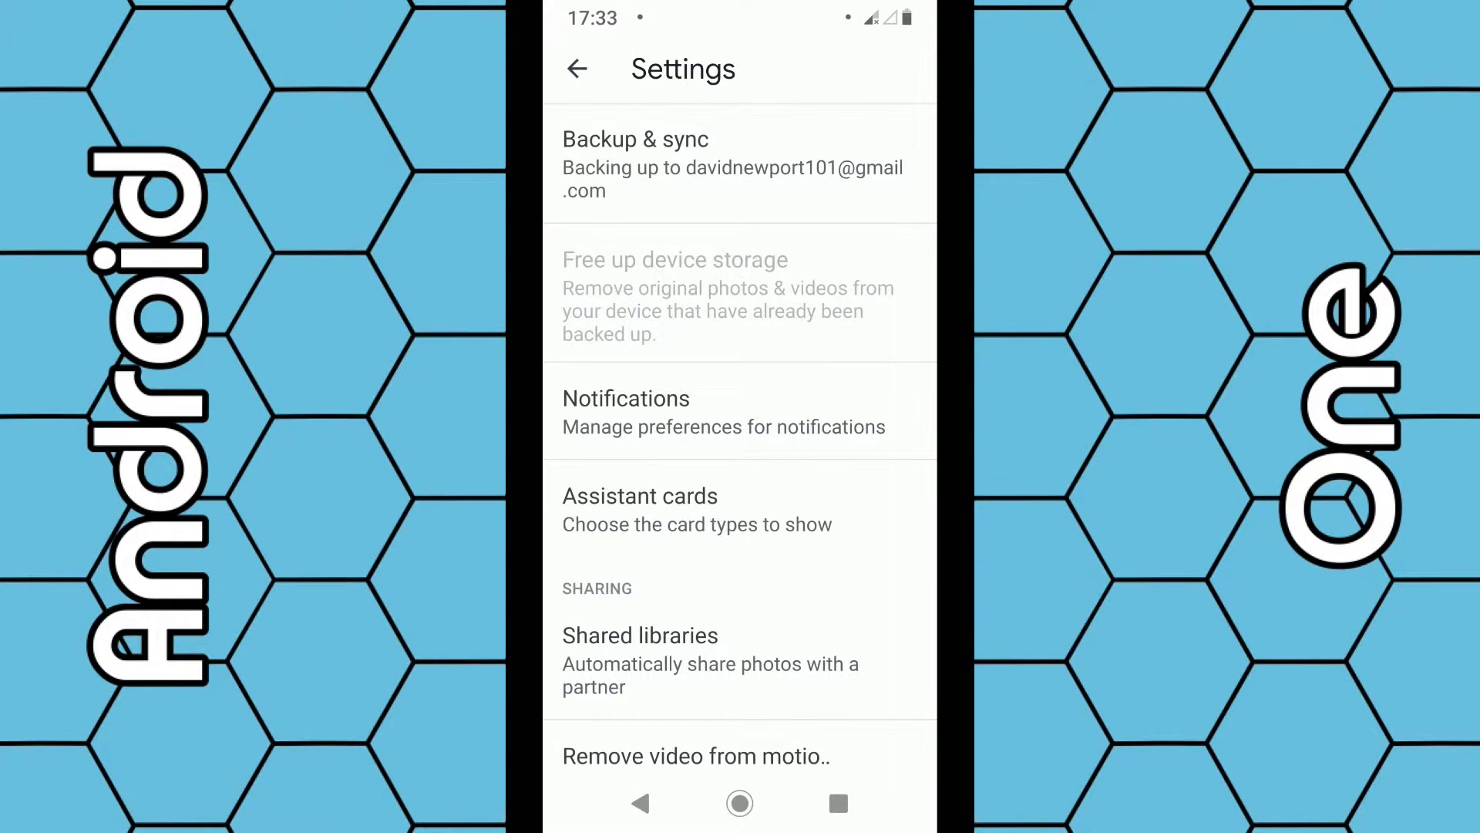
click(633, 140)
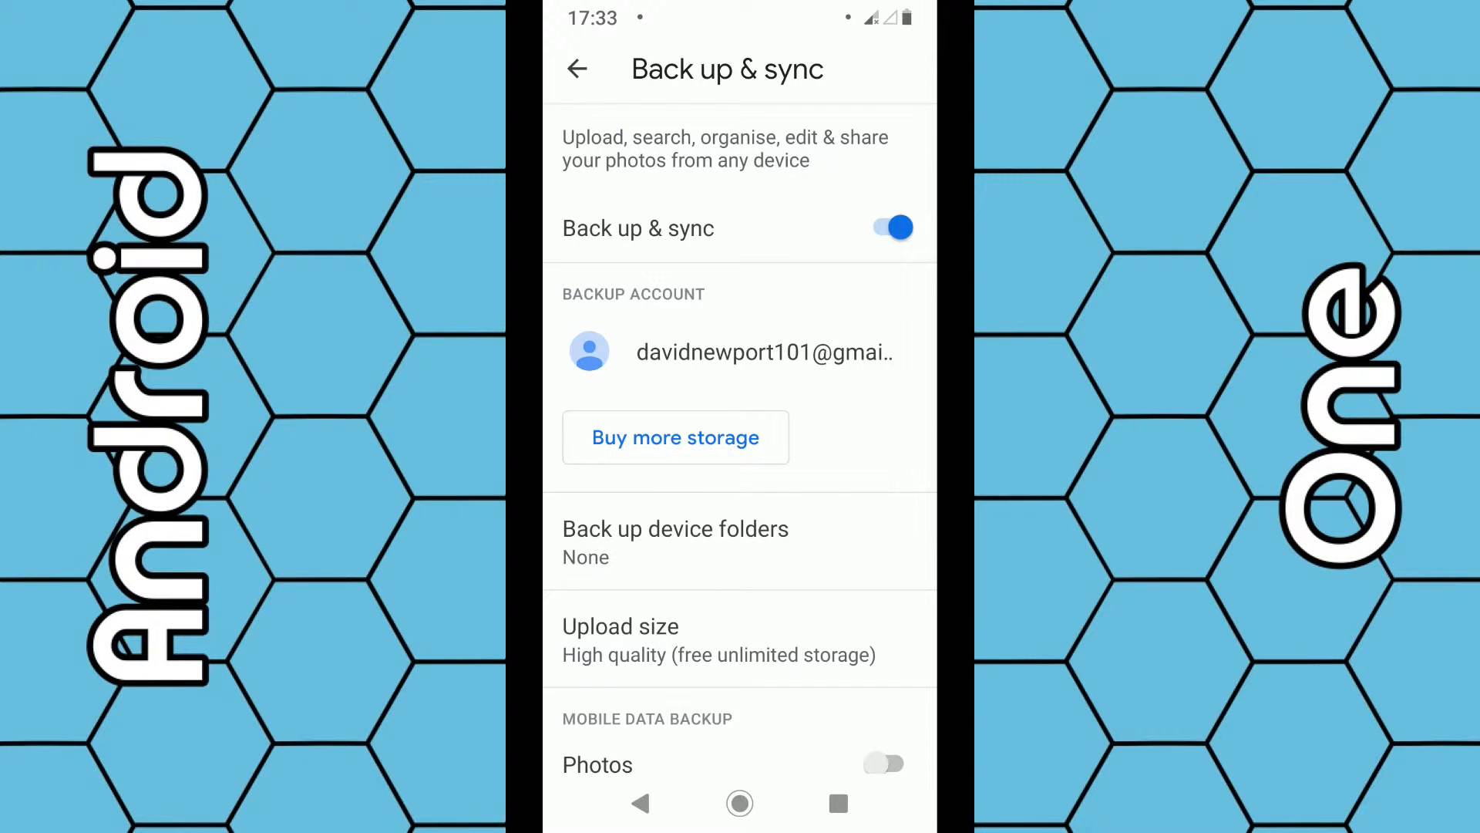
Step: Switch Back up & sync off and return to the photo library
click(895, 228)
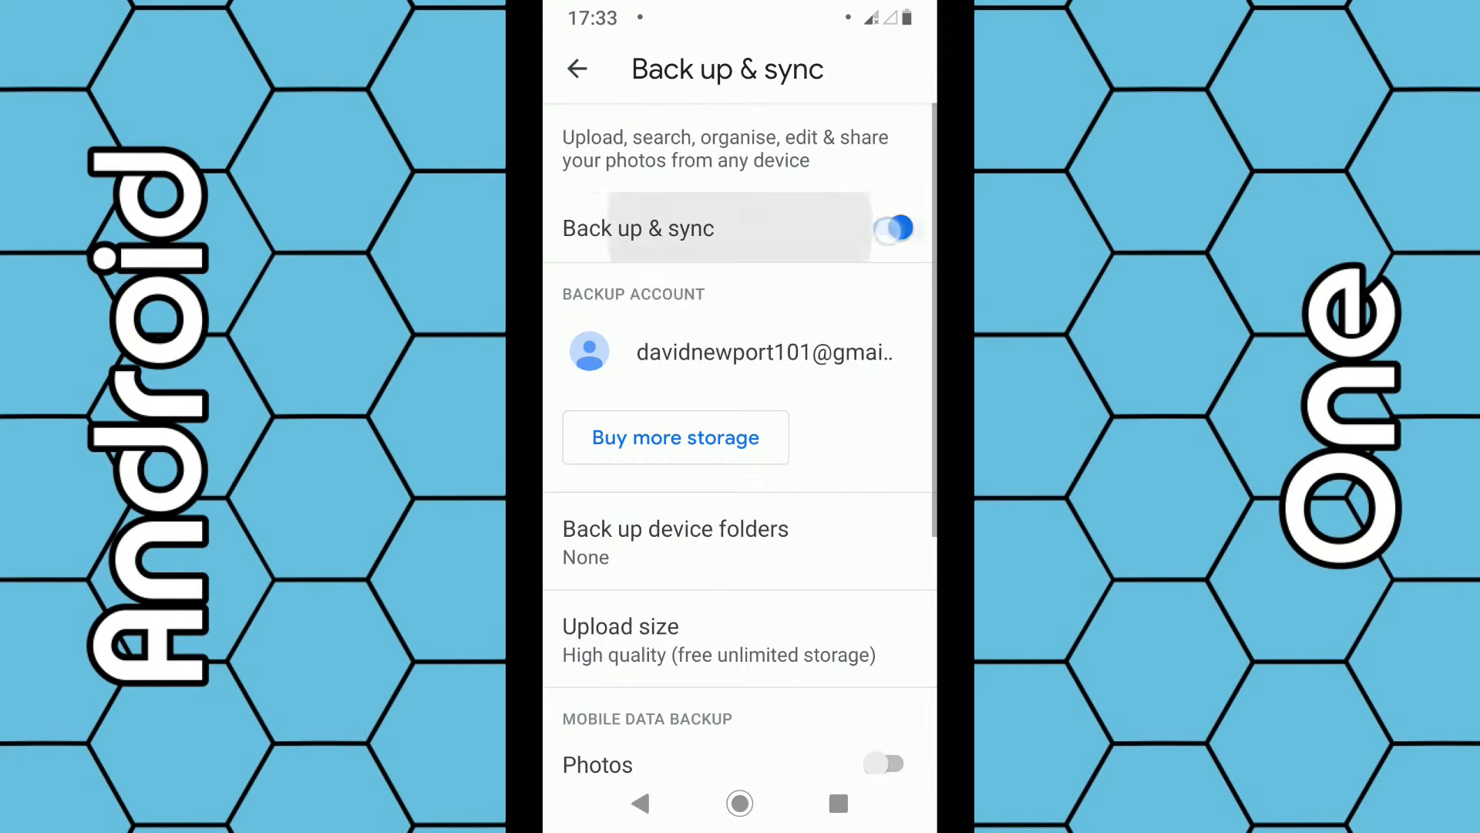
click(892, 226)
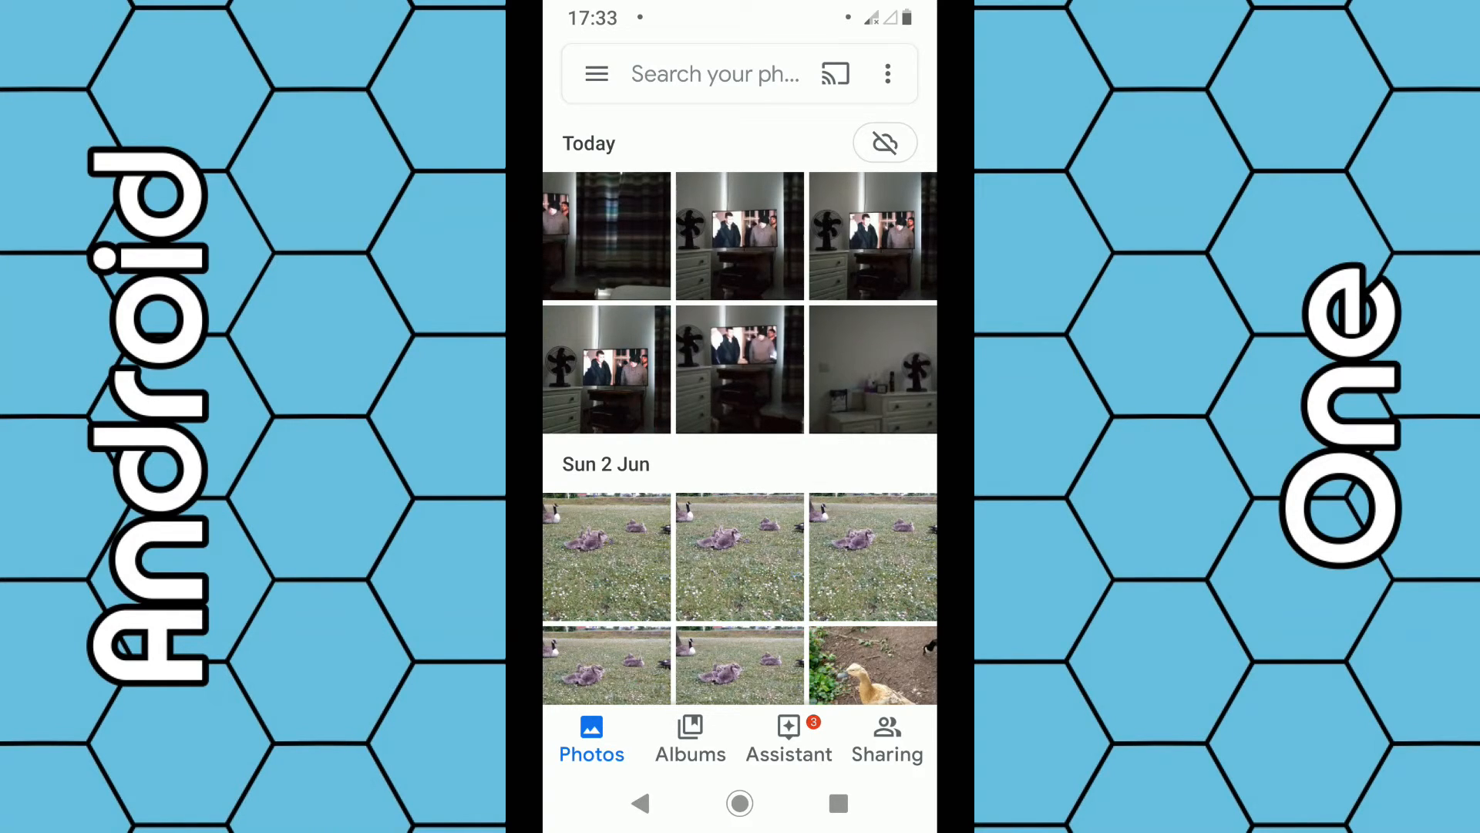
Step: Re-enable Back up and sync from the cloud icon and confirm, starting the 577-item backup
click(884, 143)
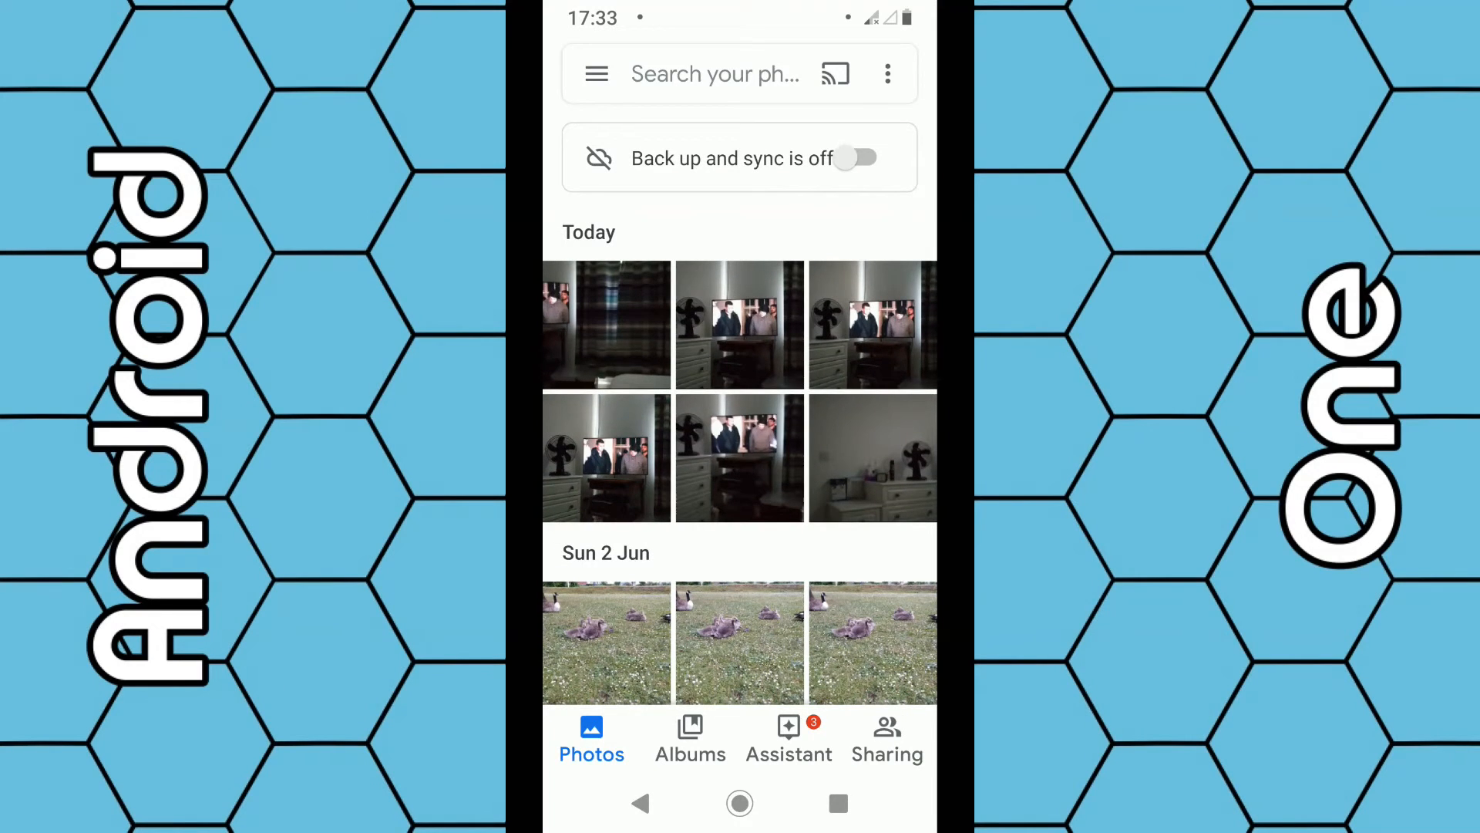
click(861, 158)
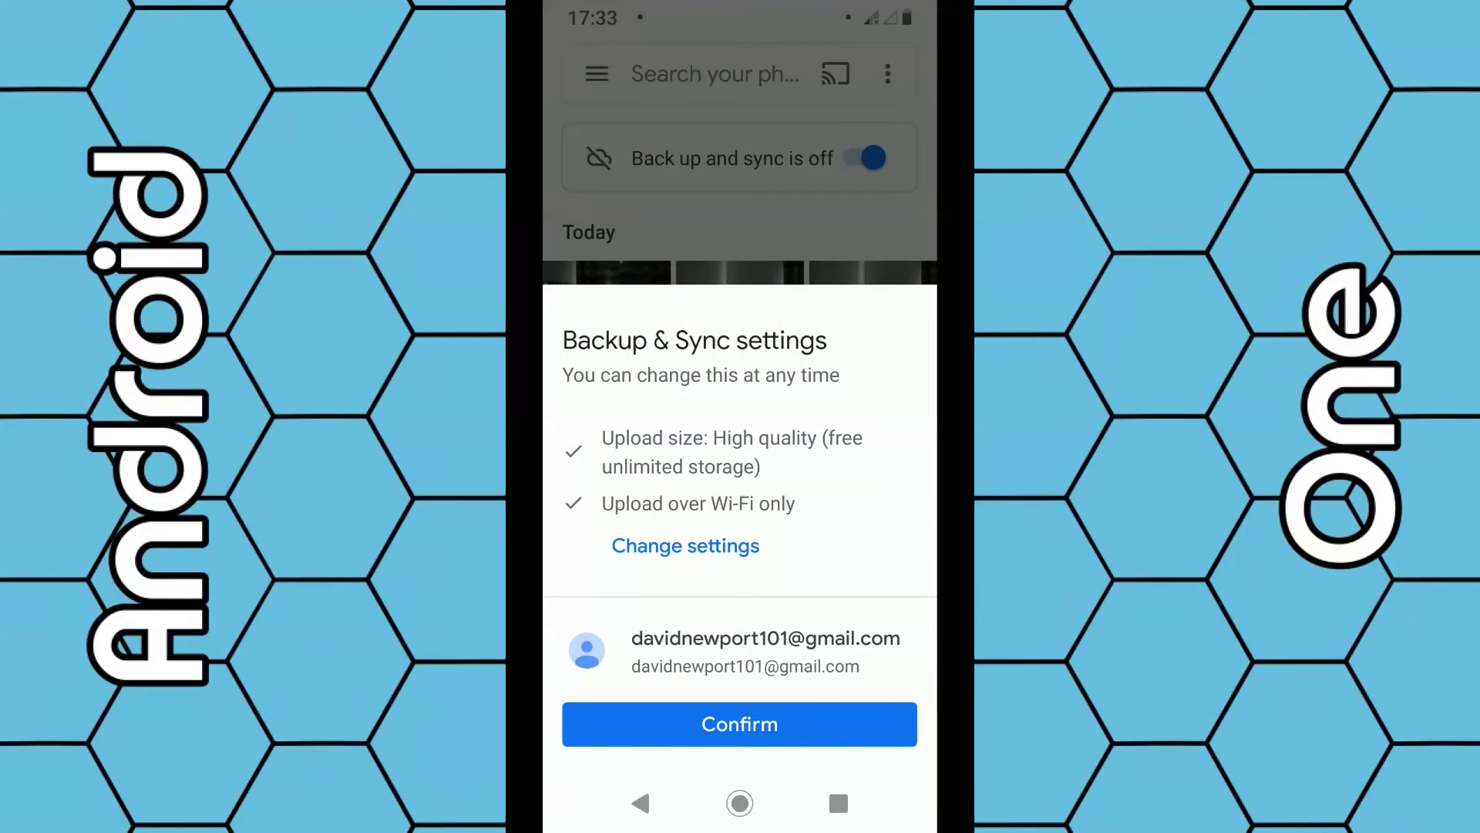
click(739, 723)
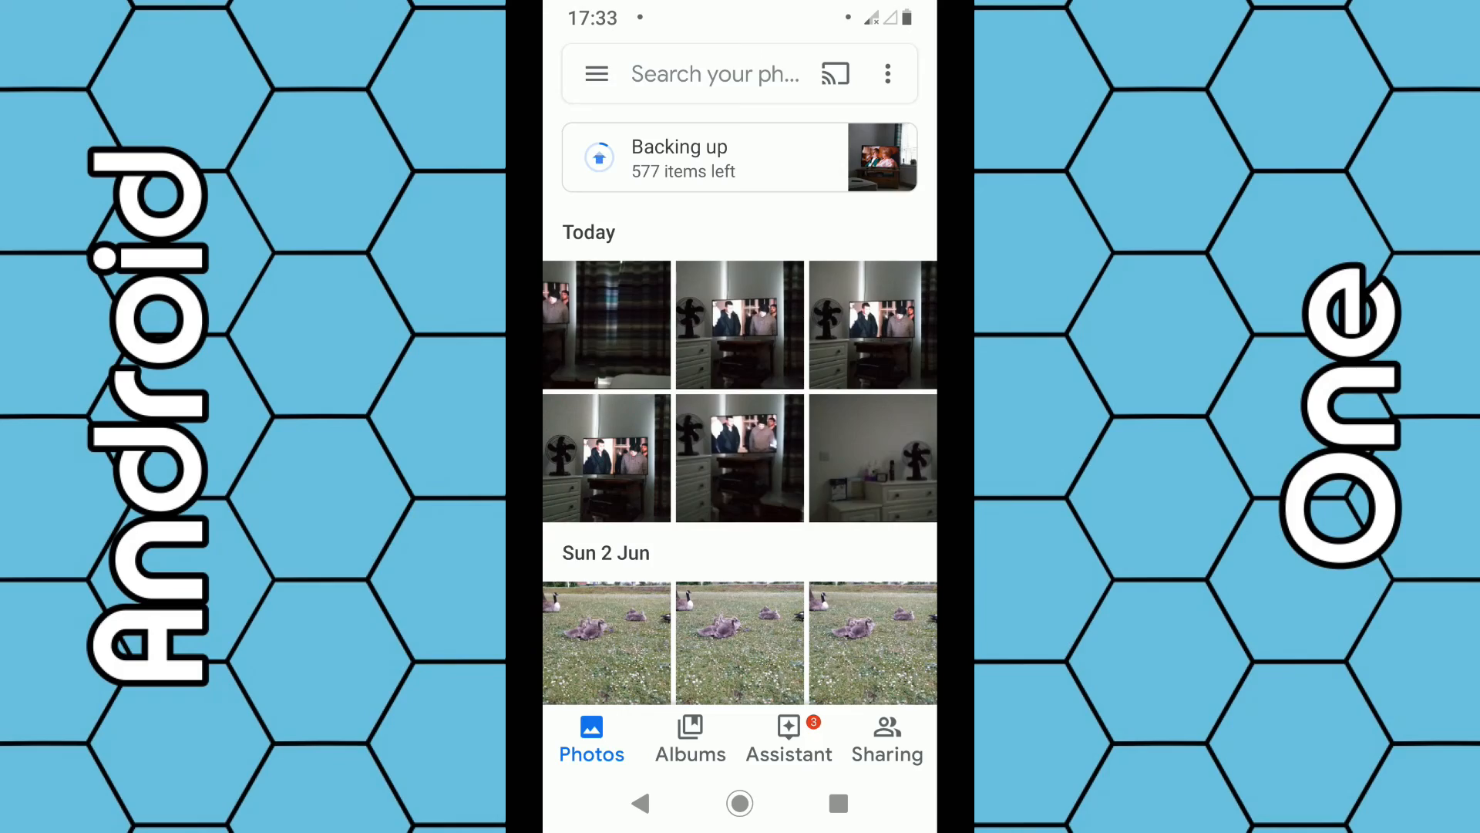